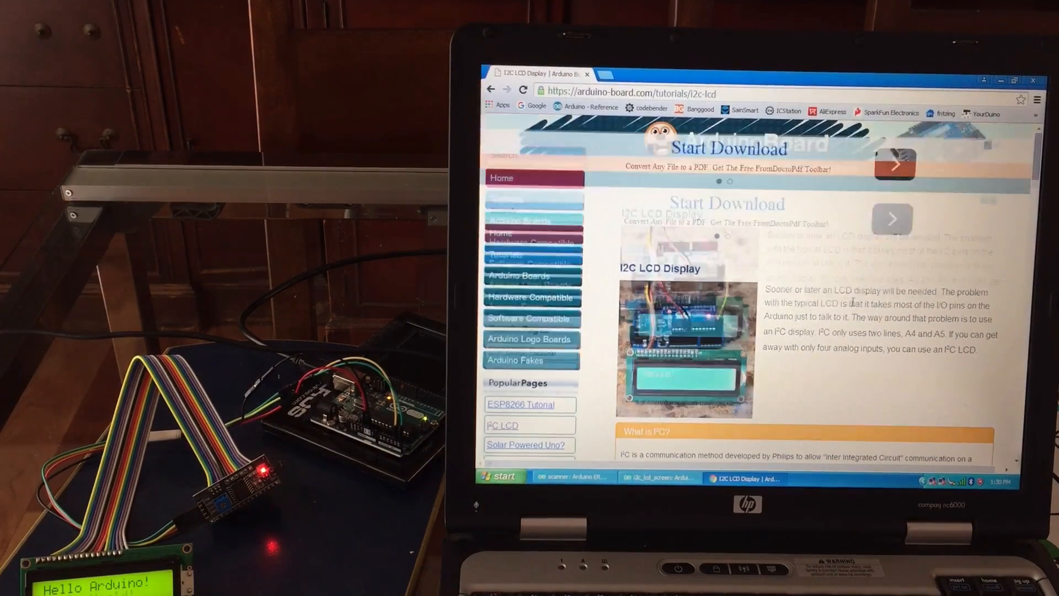
# - Scroll the I2C LCD tutorial past the wiring and library sections to the test sketch
pyautogui.scroll(-3)
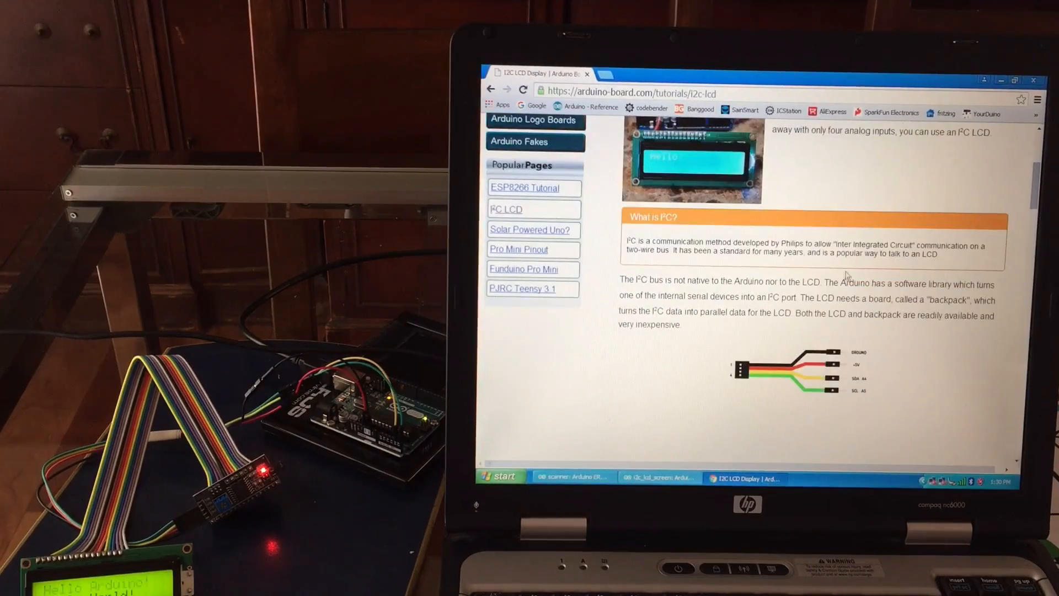
pyautogui.scroll(-3)
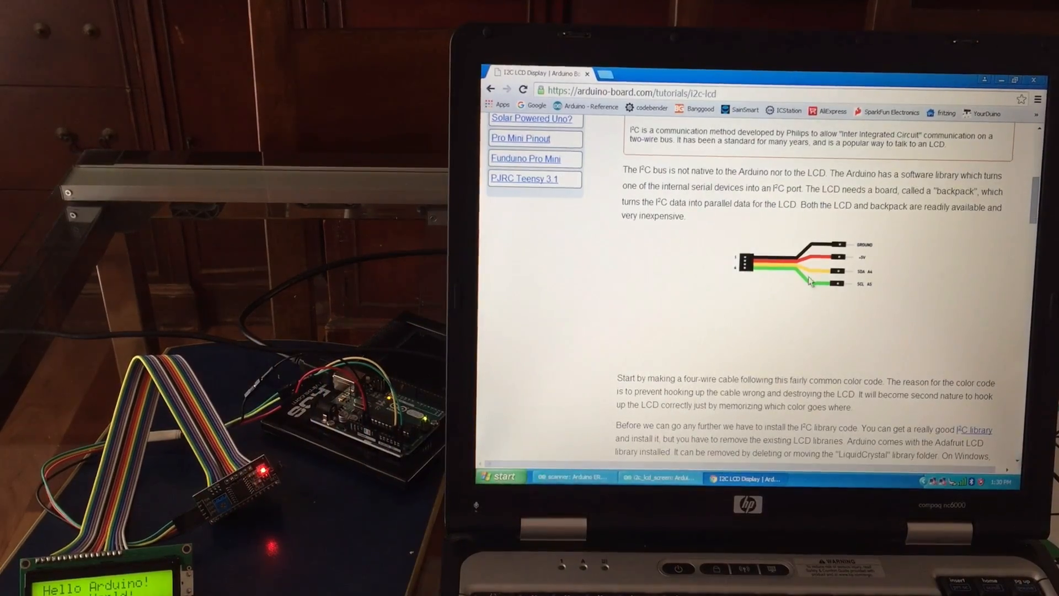
pyautogui.scroll(-3)
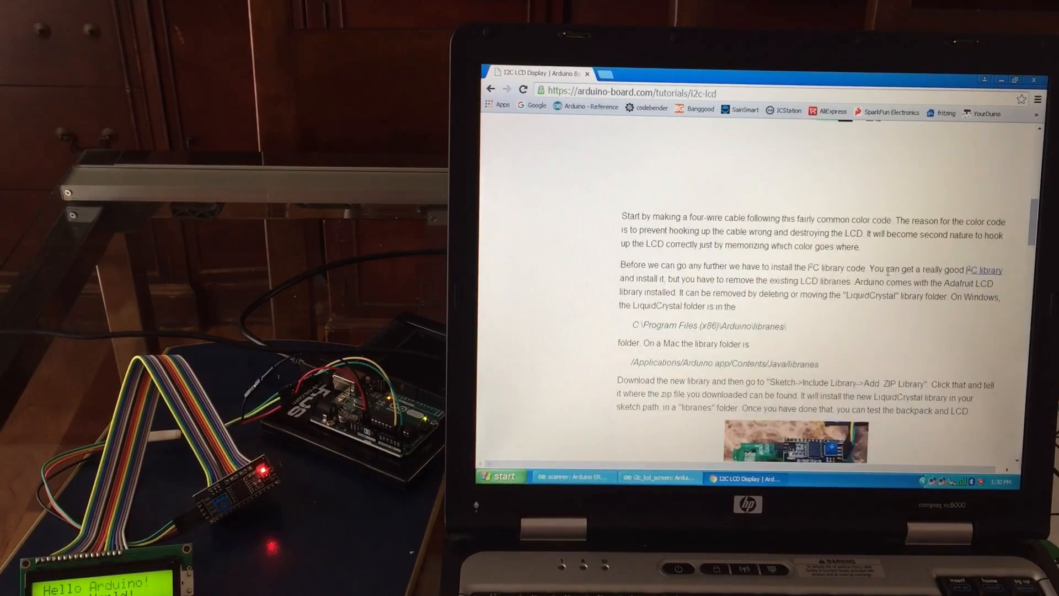
pyautogui.scroll(-3)
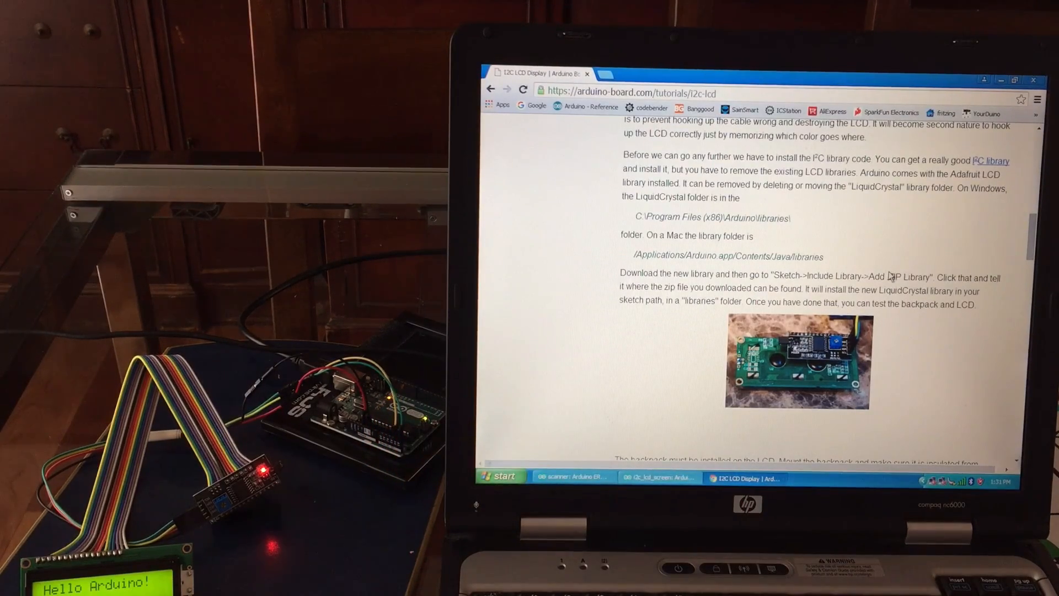
pyautogui.scroll(-3)
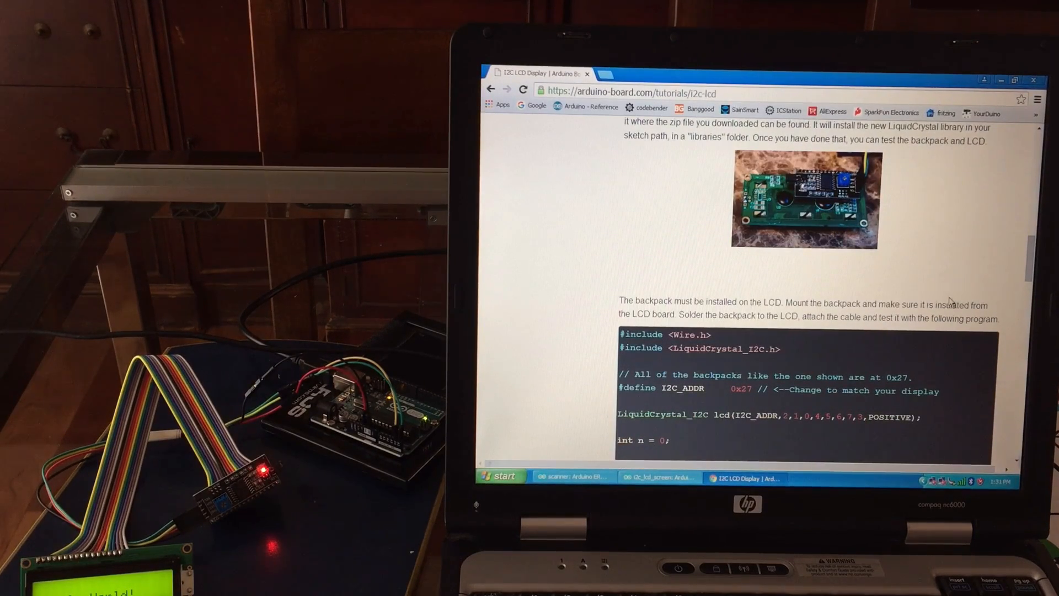
# - Highlight the 0x27 value on the test sketch's #define I2C_ADDR line
pyautogui.scroll(-3)
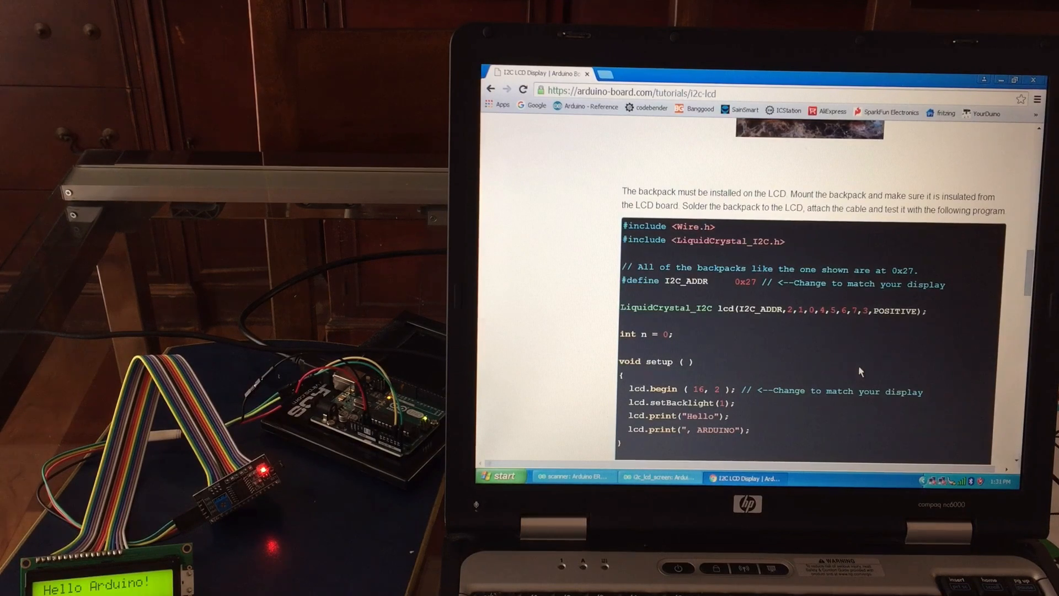
pyautogui.moveTo(932, 312)
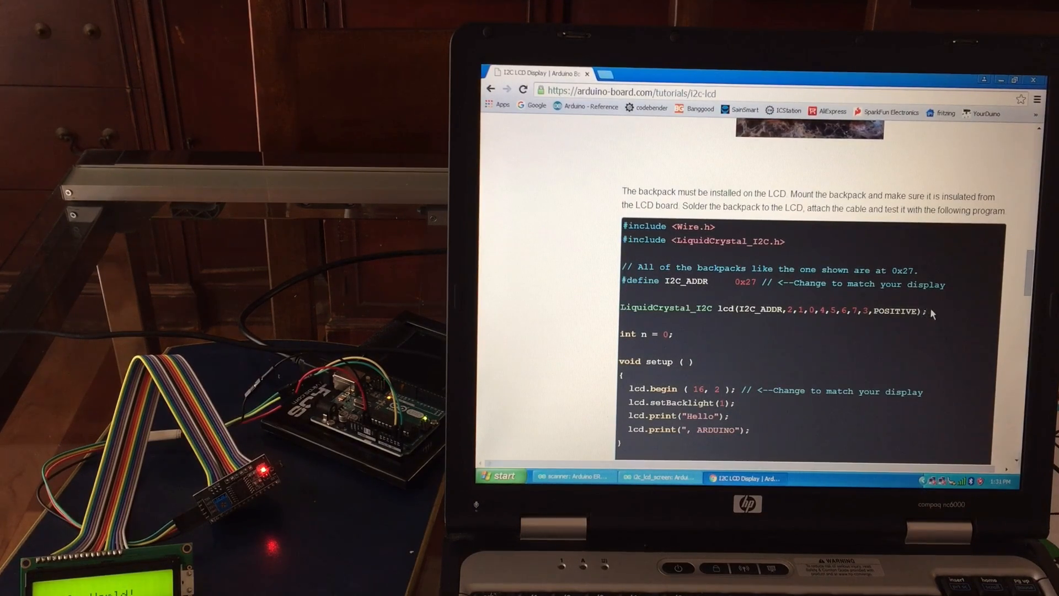
pyautogui.doubleClick(817, 309)
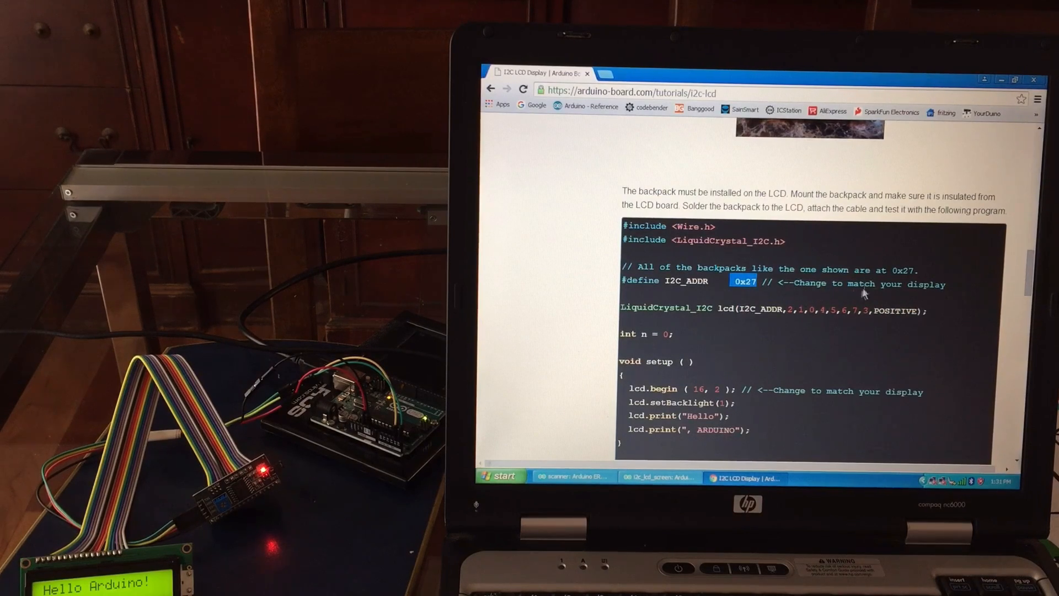
pyautogui.moveTo(861, 350)
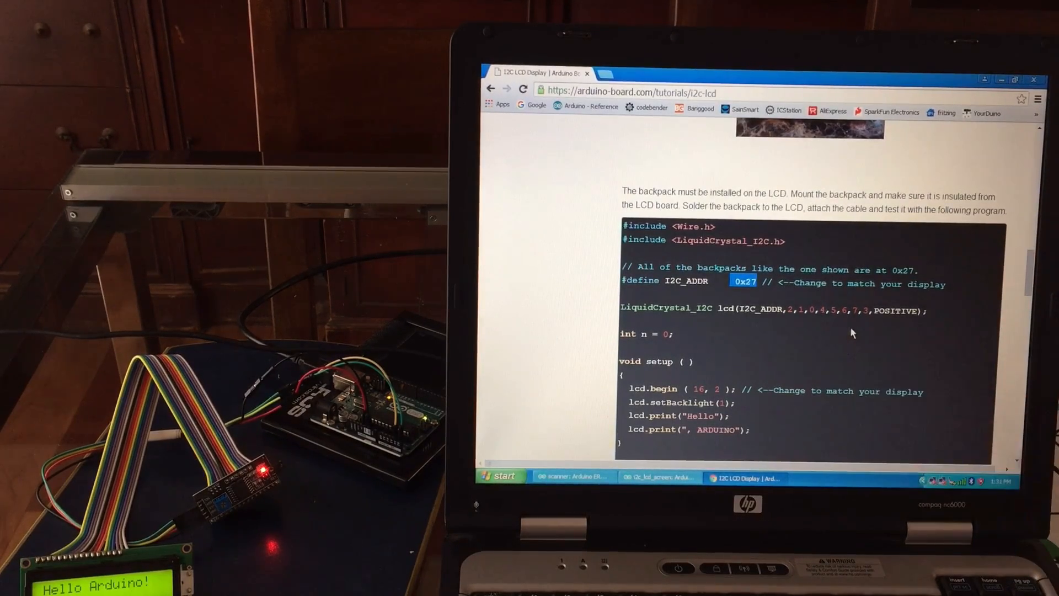
# - Read the full test sketch and Notes on alternate addresses, continuing to the backpack photos
pyautogui.scroll(-3)
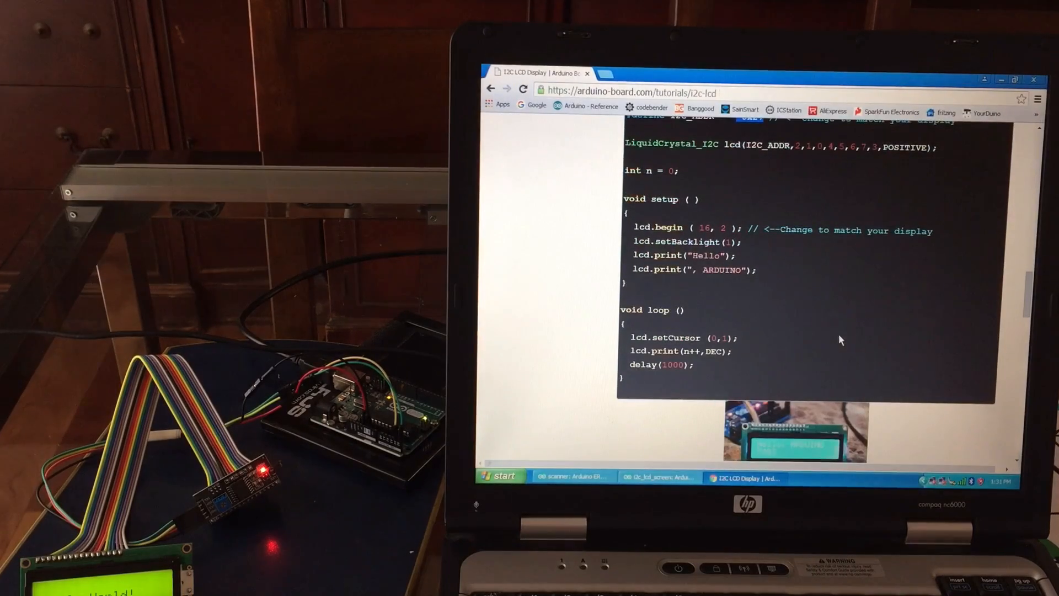
pyautogui.scroll(-3)
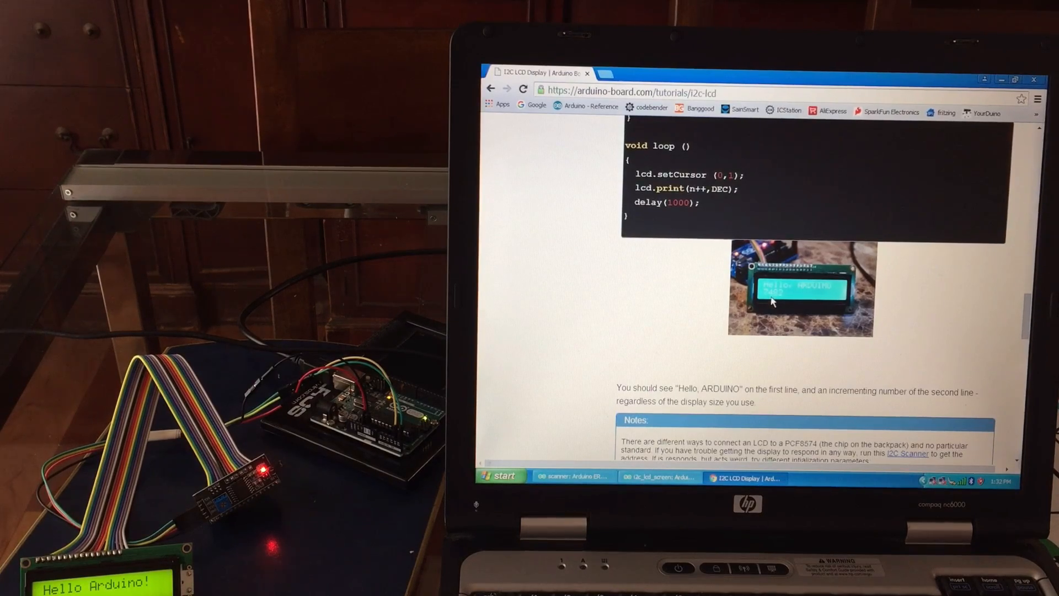
pyautogui.scroll(-3)
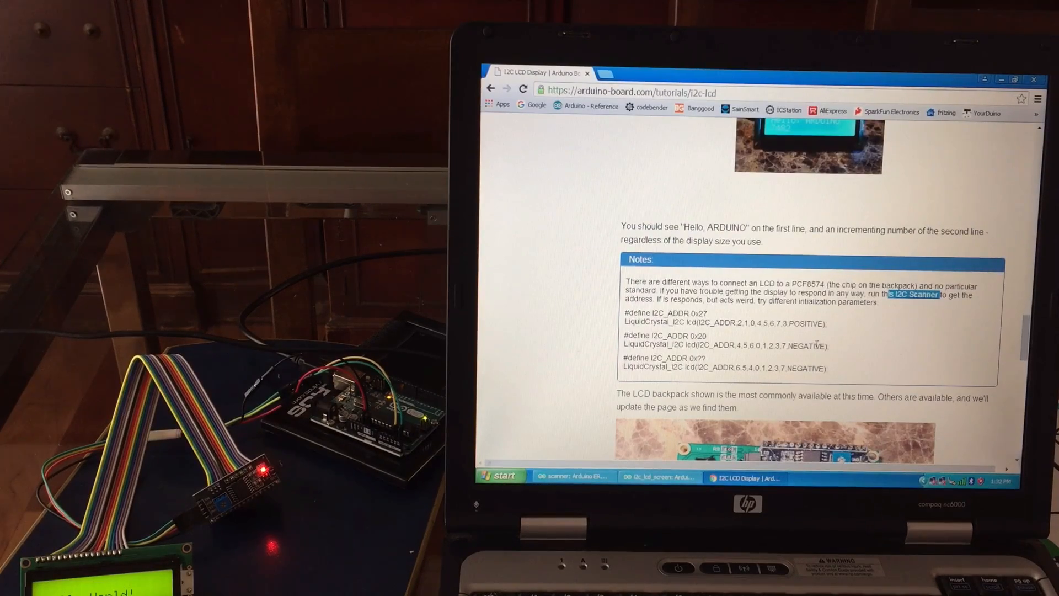
pyautogui.scroll(3)
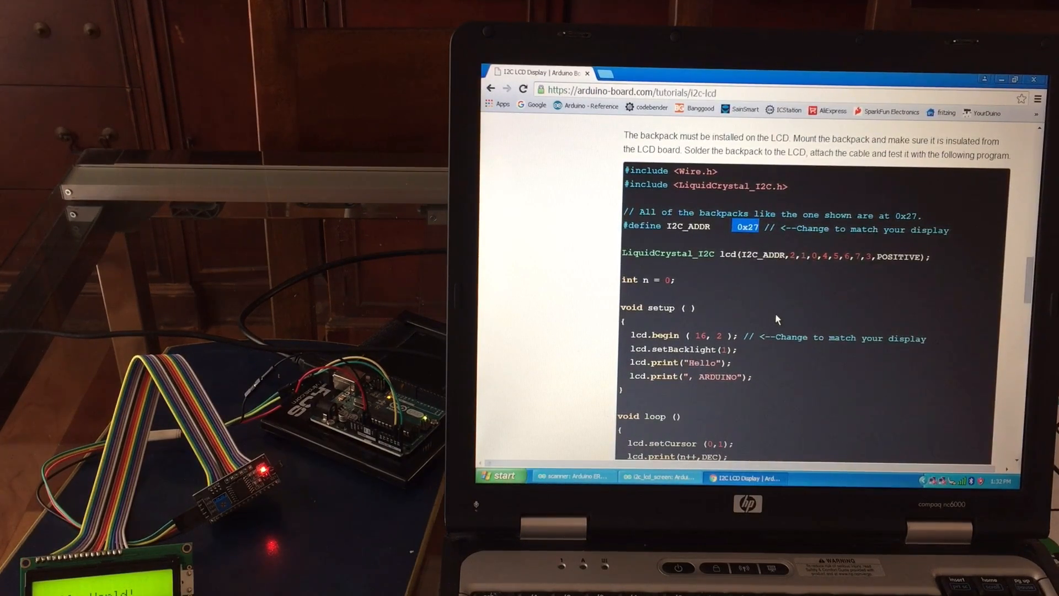
pyautogui.scroll(-3)
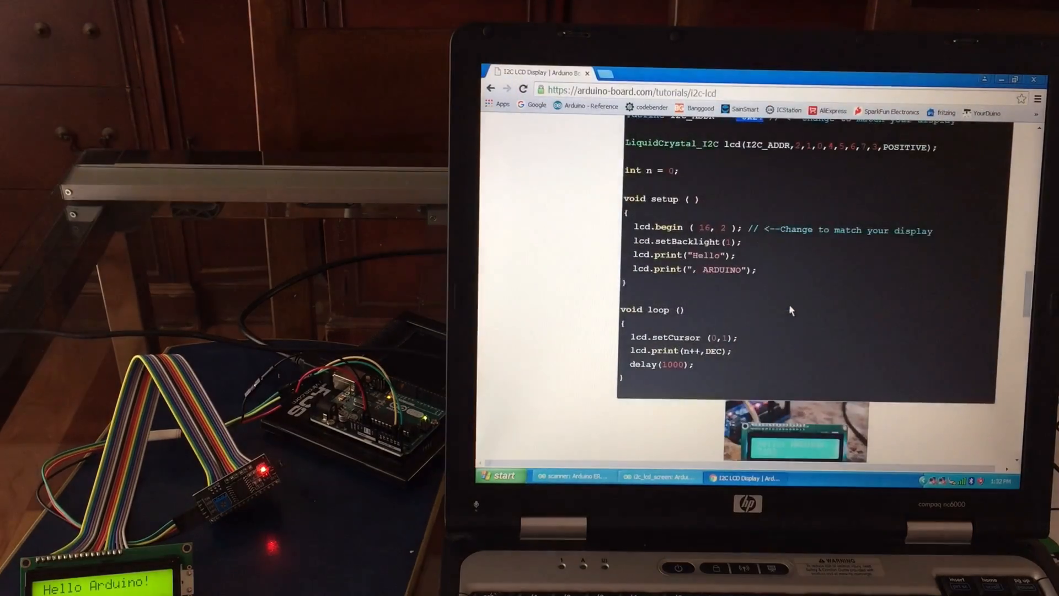
pyautogui.scroll(-3)
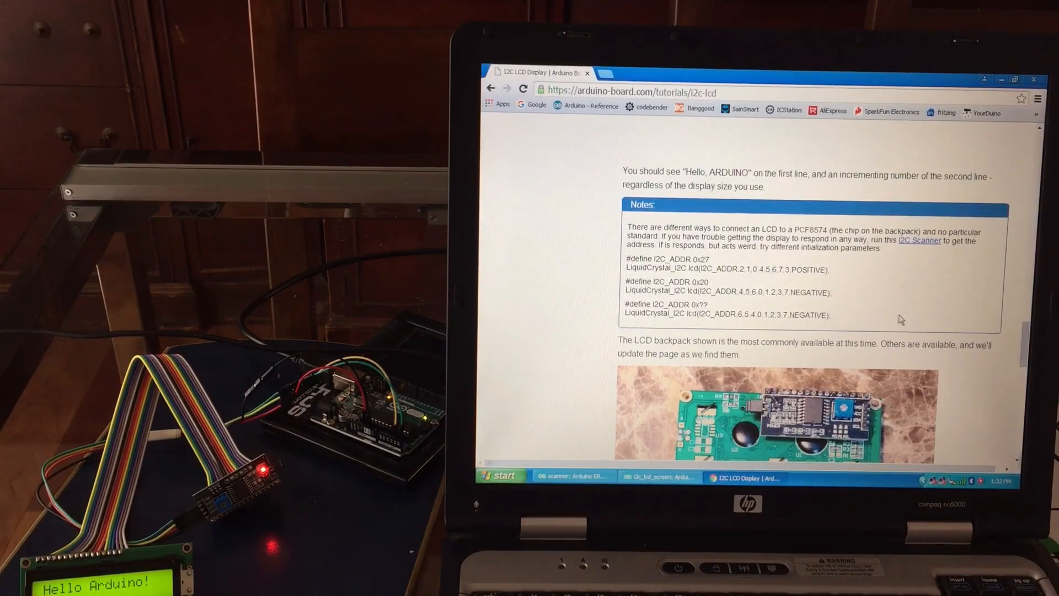
pyautogui.scroll(-3)
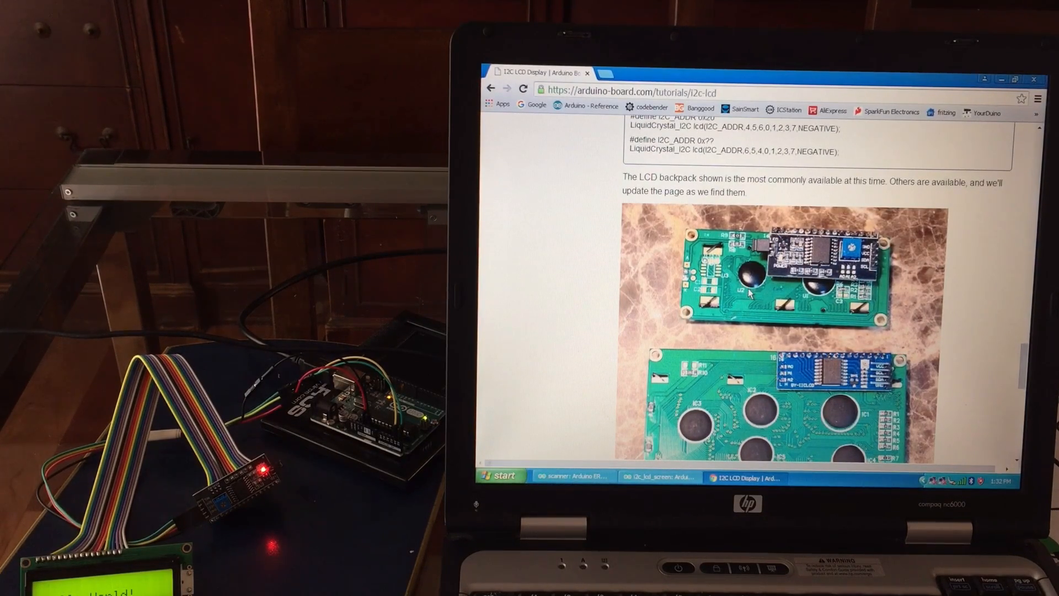
# - Read the backpack photos and cable diagrams, then return to the library installation paragraph
pyautogui.scroll(-3)
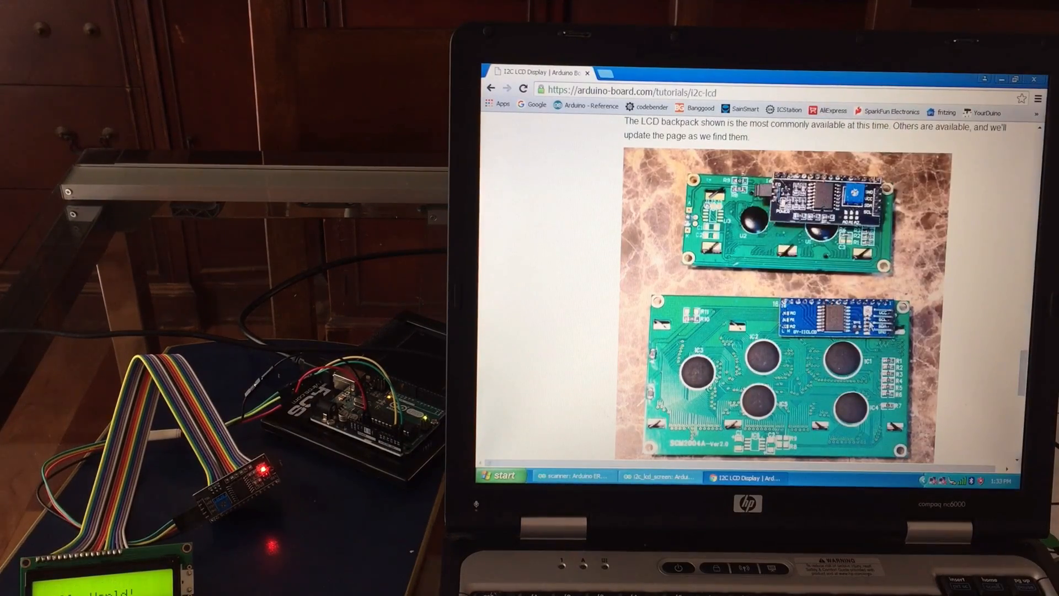
pyautogui.scroll(-3)
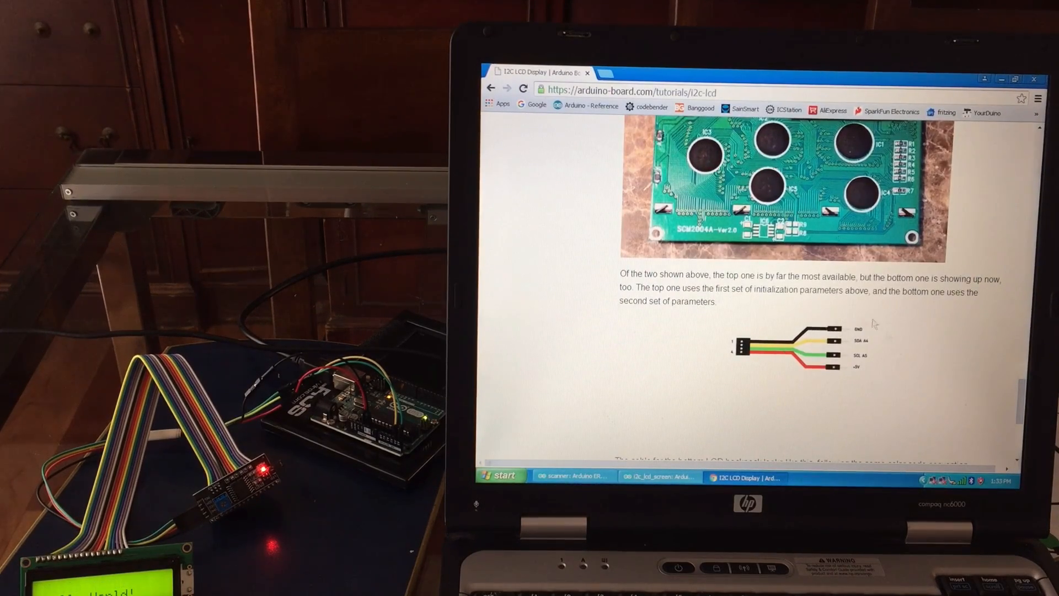
pyautogui.scroll(-3)
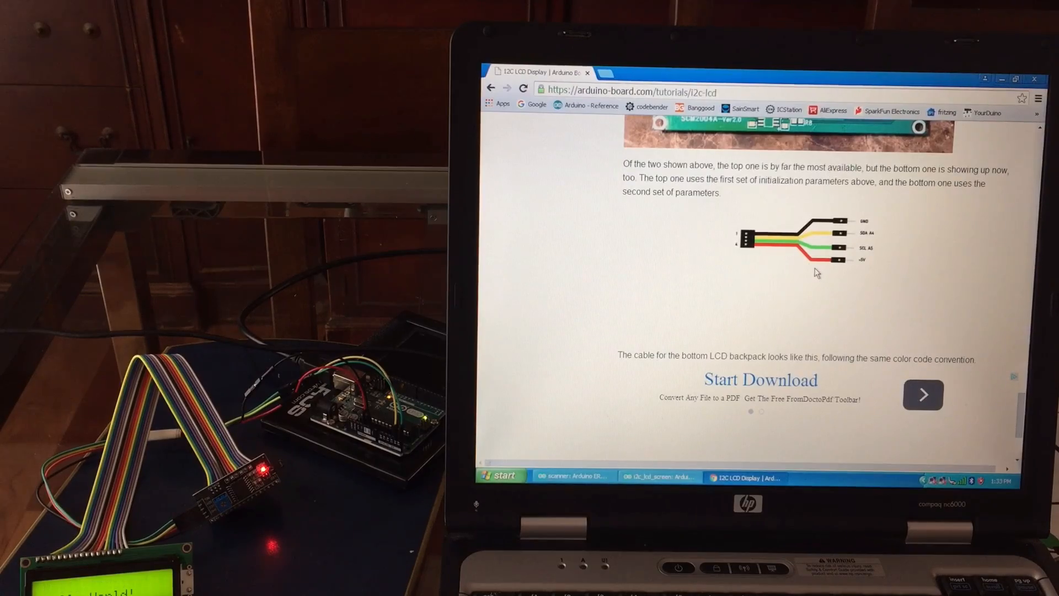
pyautogui.scroll(3)
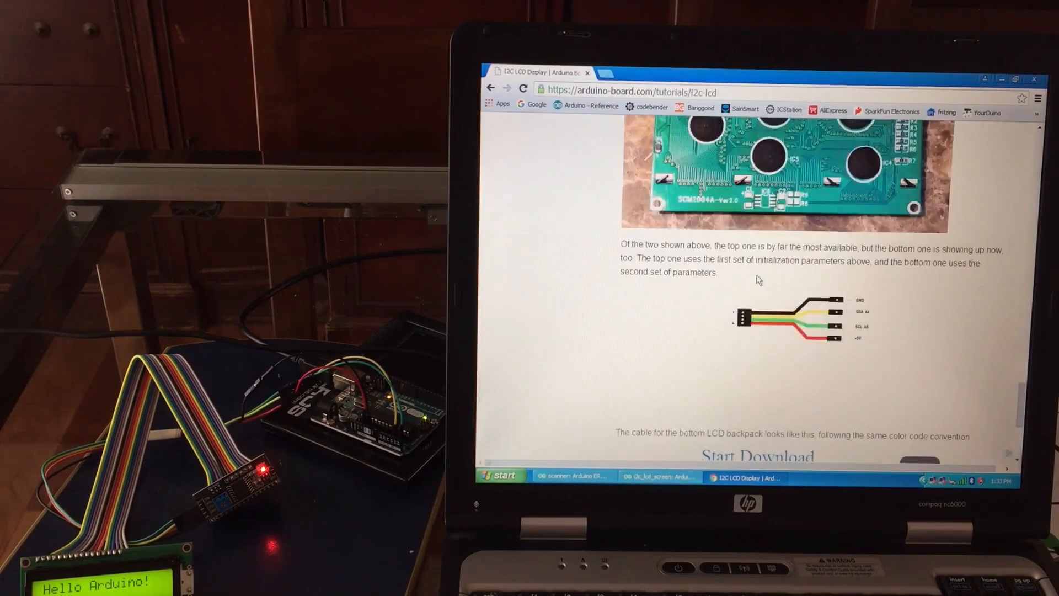
pyautogui.scroll(-3)
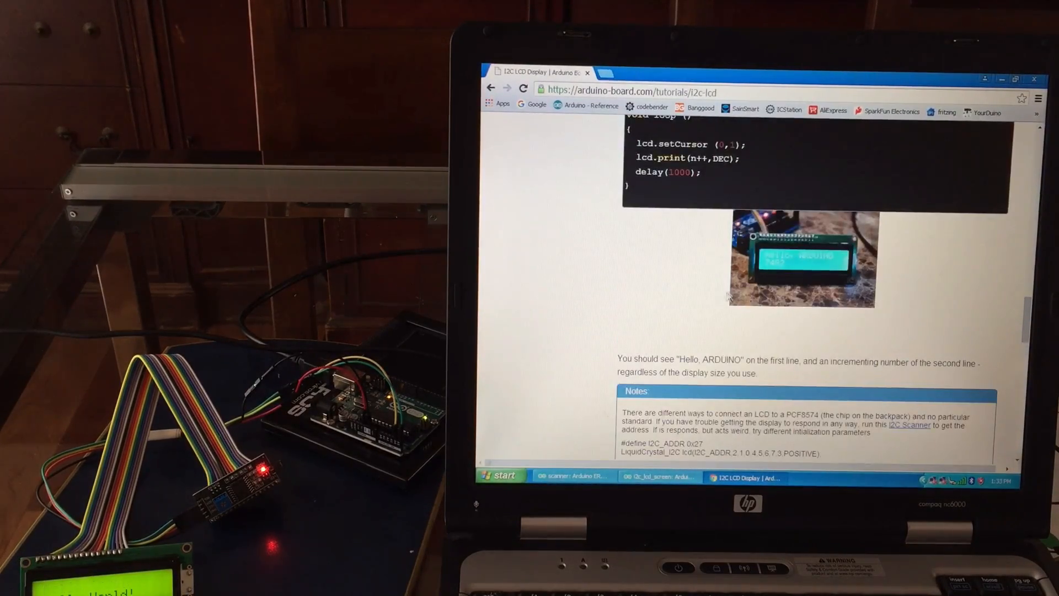
pyautogui.scroll(3)
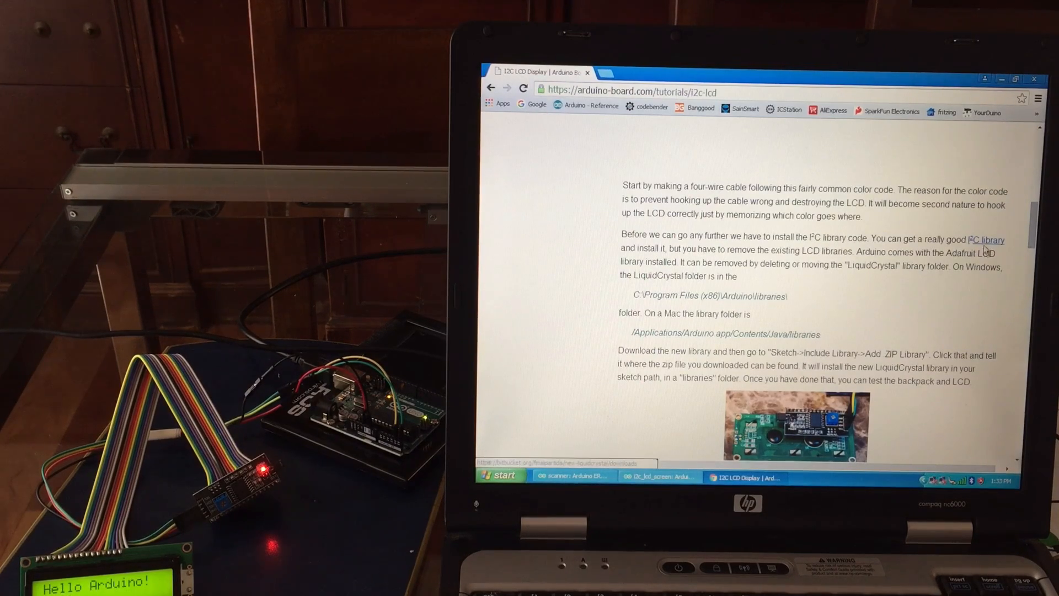
# - Highlight the I2C library download link, then switch to the scanner sketch in Arduino ERW
pyautogui.doubleClick(985, 239)
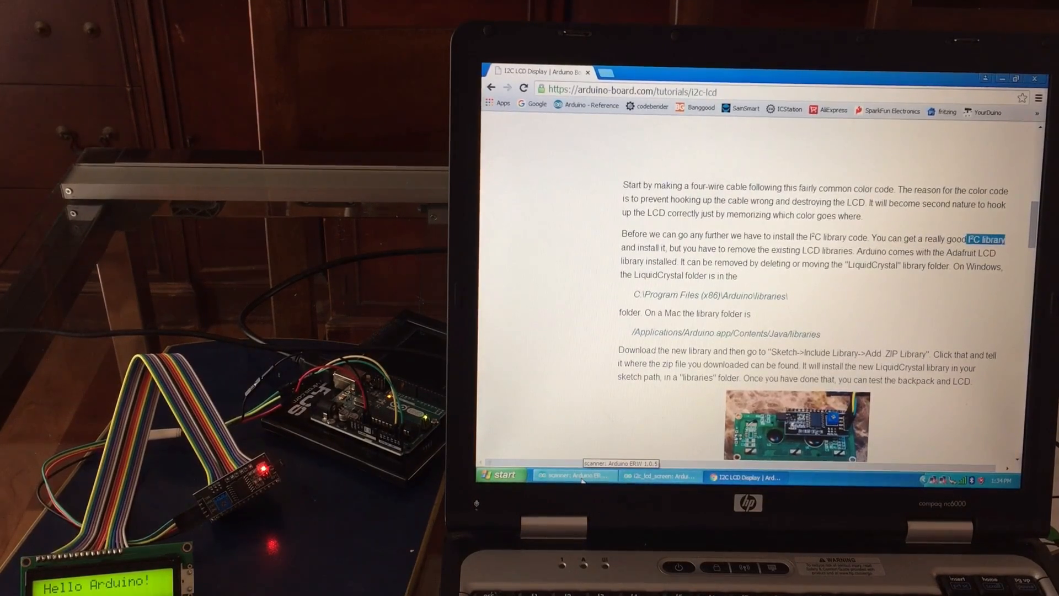
pyautogui.click(573, 476)
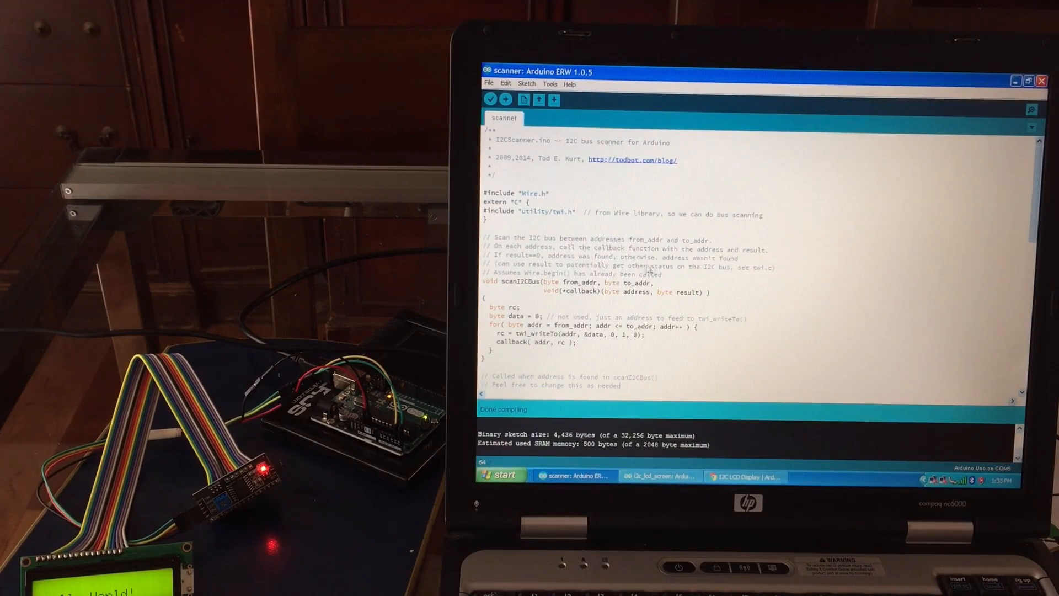
# - Review the scanner's 'Change from DEC to HEX' comments and upload the scanner sketch
pyautogui.scroll(-3)
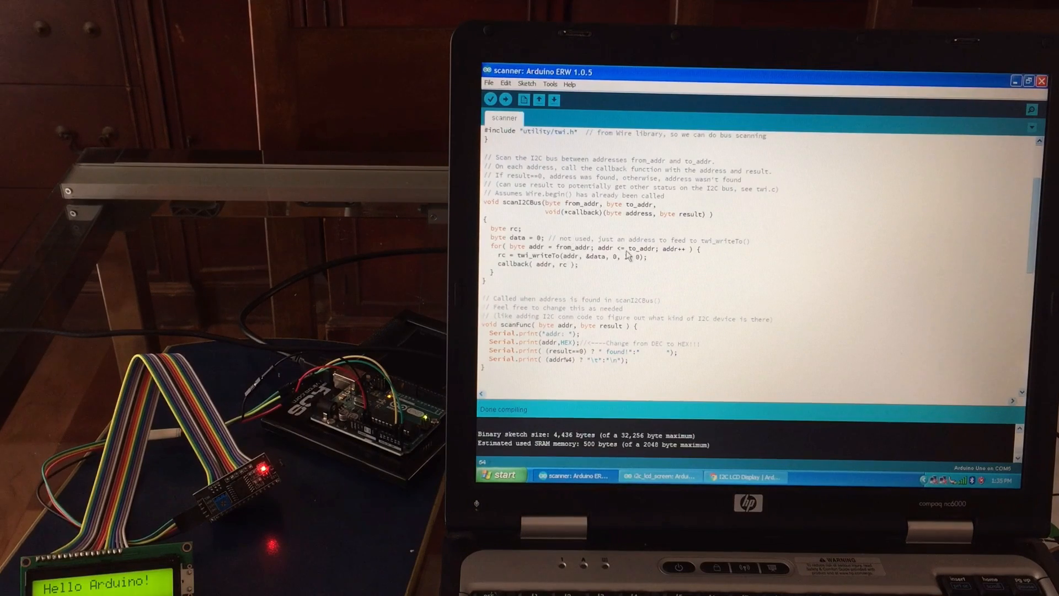
pyautogui.scroll(-3)
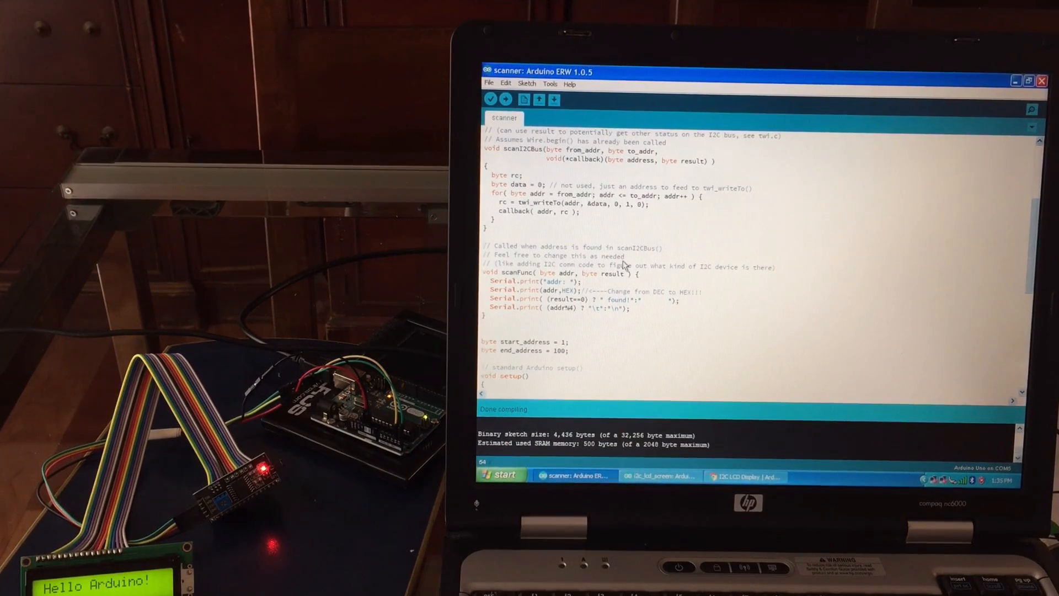
pyautogui.moveTo(722, 316)
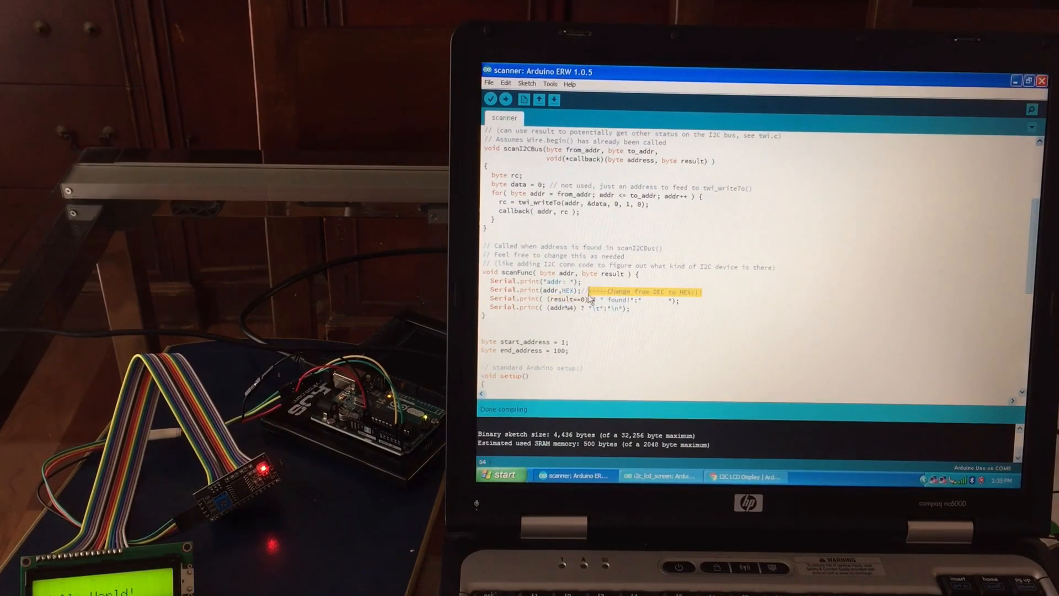
pyautogui.moveTo(658, 305)
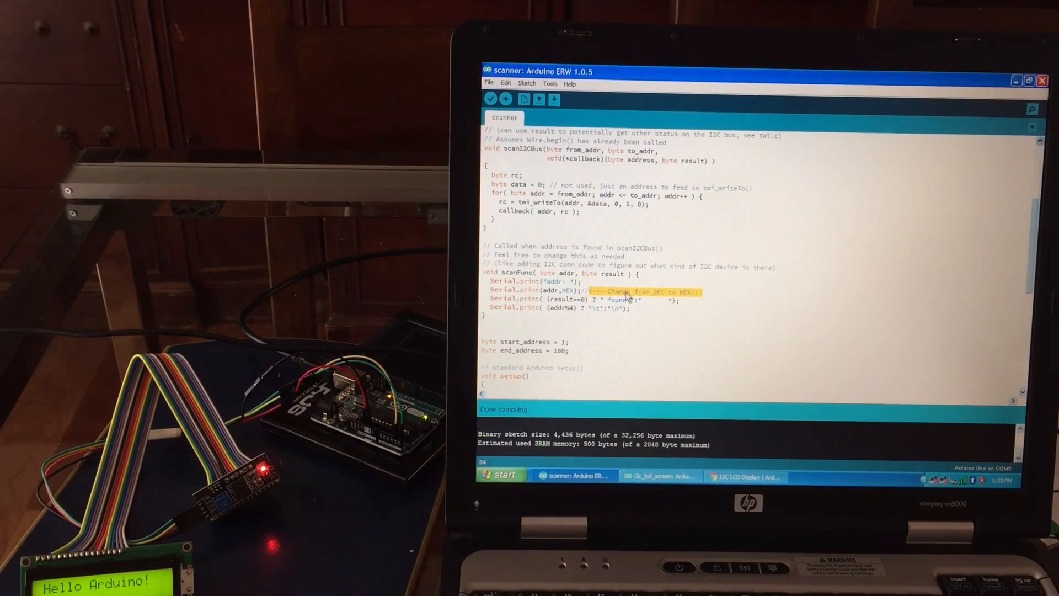
pyautogui.scroll(-3)
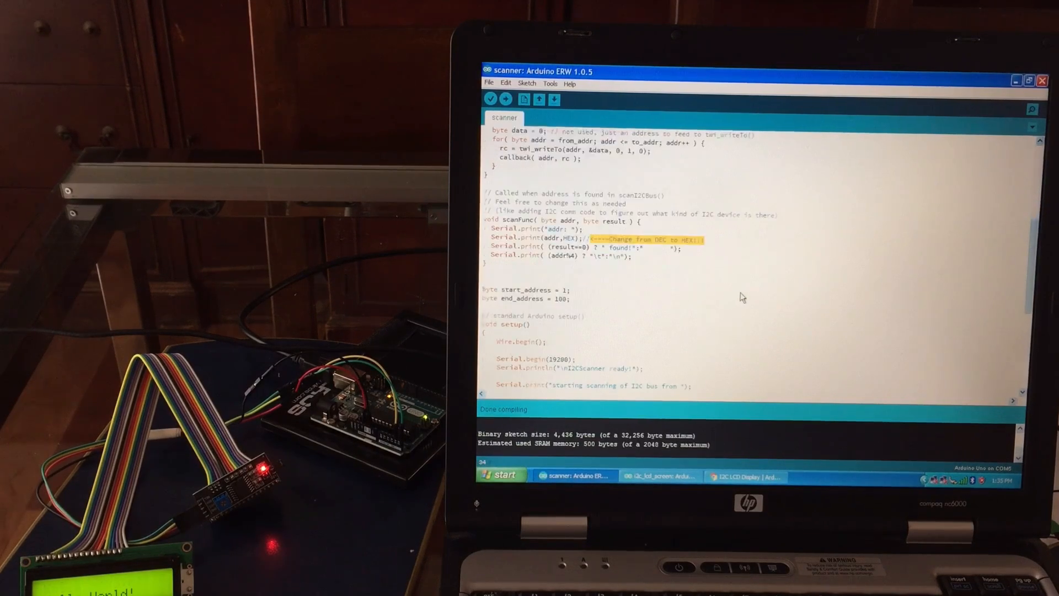
pyautogui.scroll(-3)
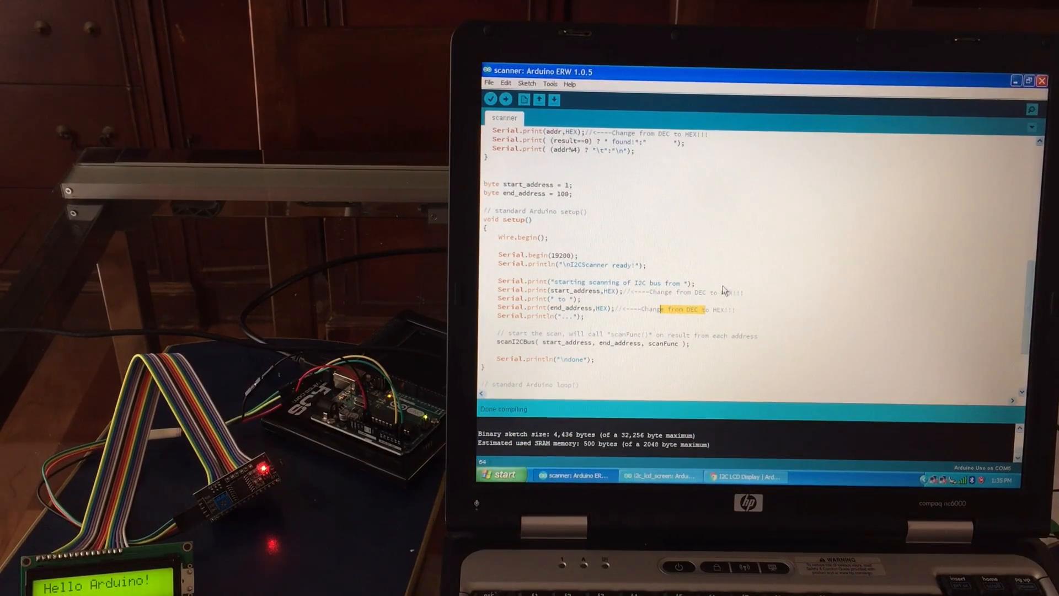
pyautogui.click(505, 99)
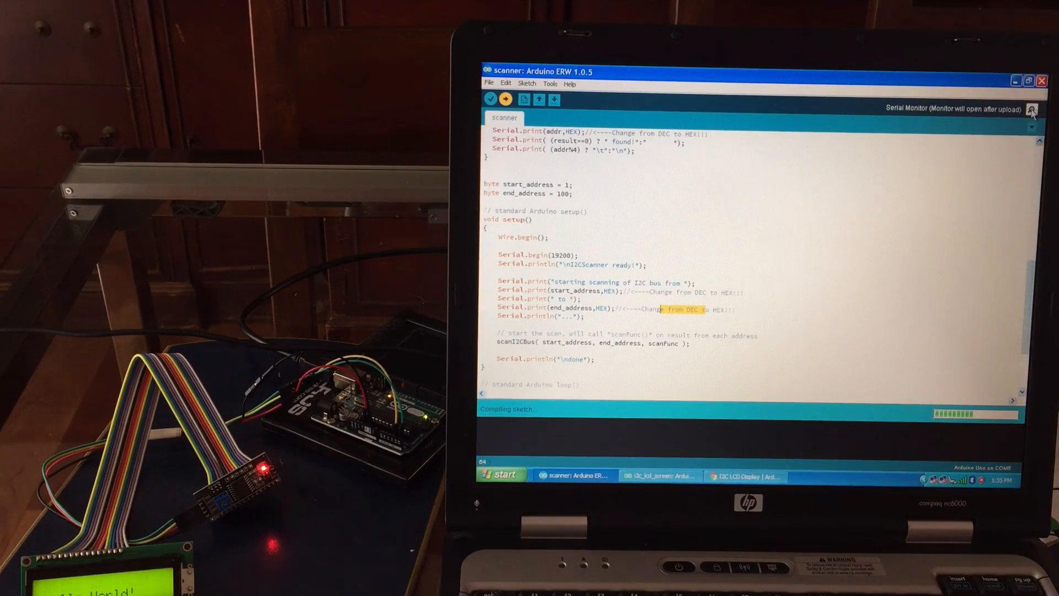
# - Run the scanner in Serial Monitor at 19200 baud, find address 3F, then close it
pyautogui.click(504, 99)
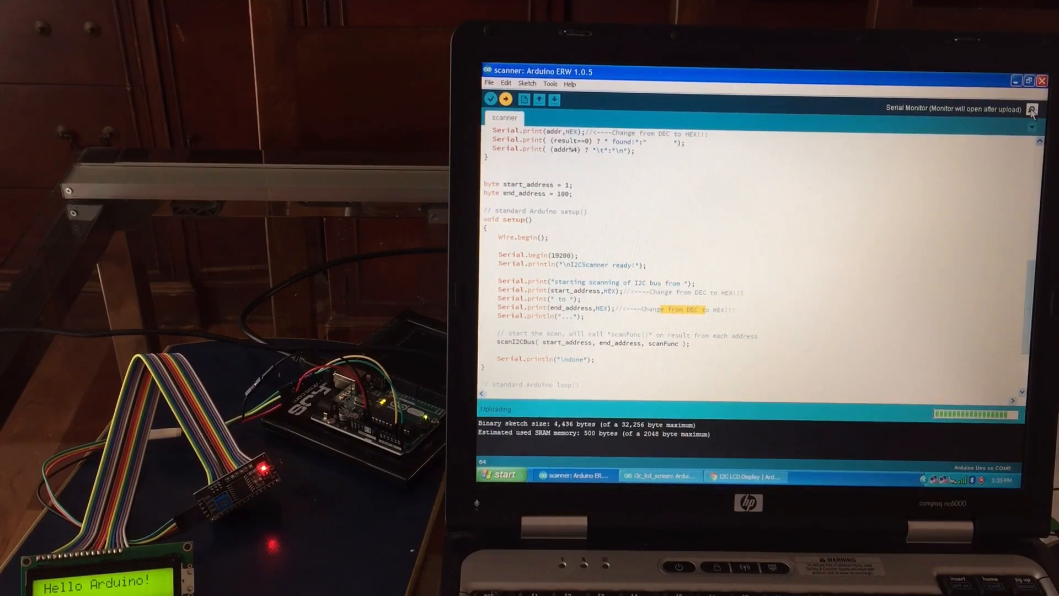
pyautogui.click(1031, 99)
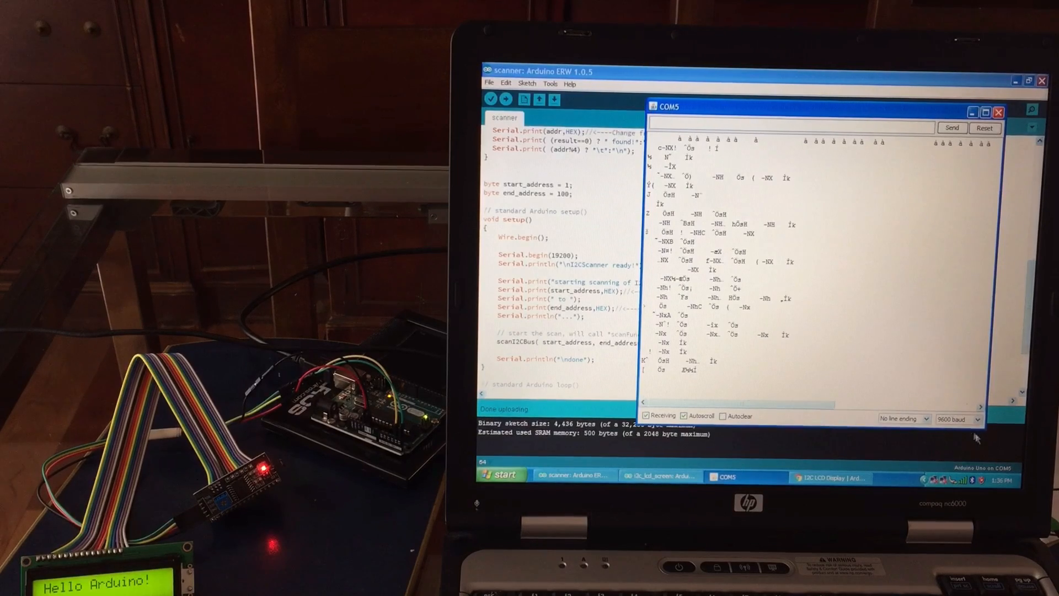
pyautogui.click(957, 418)
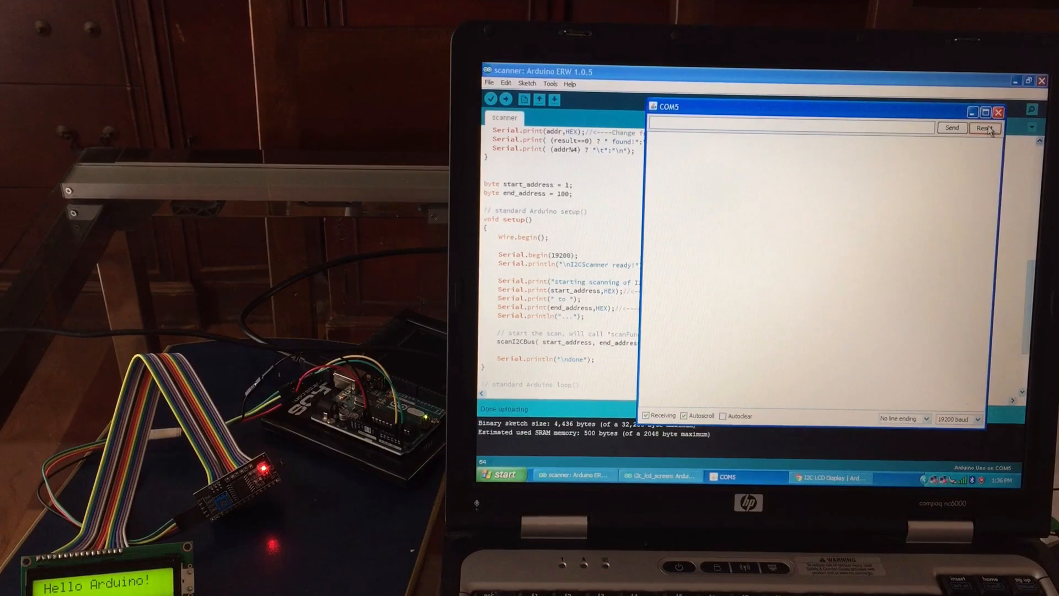
pyautogui.click(986, 127)
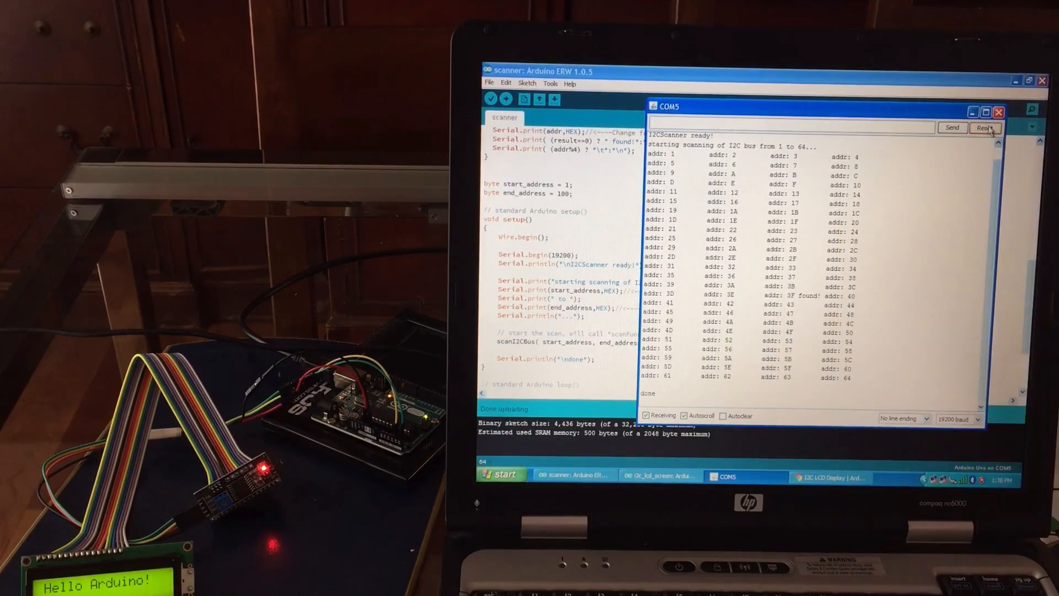
pyautogui.click(998, 112)
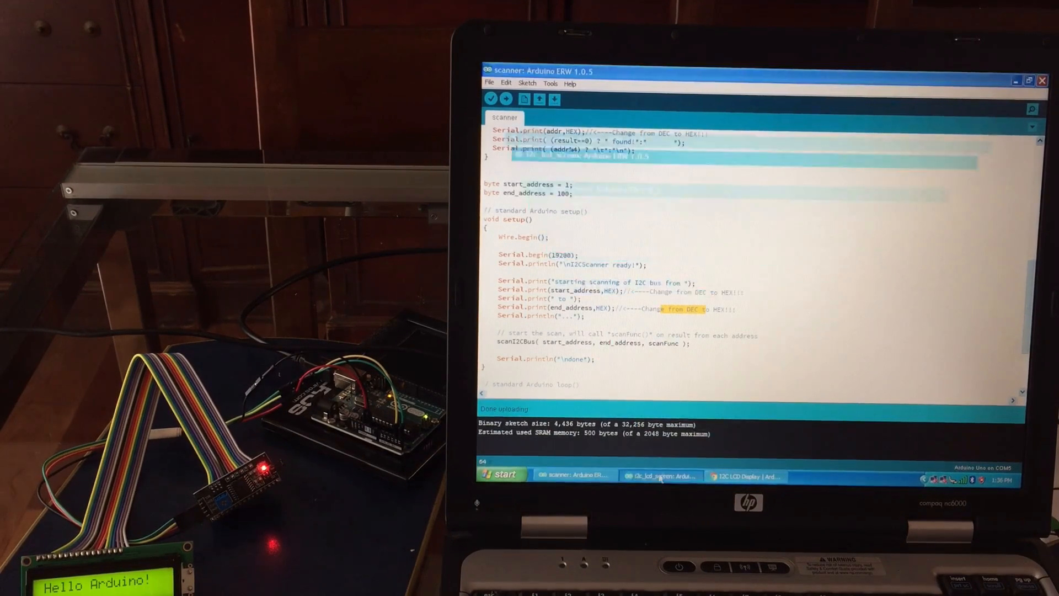
# - Check that the i2c_lcd_screen sketch defines I2C_ADDR as 0x3F, then return to the tutorial page
pyautogui.click(661, 475)
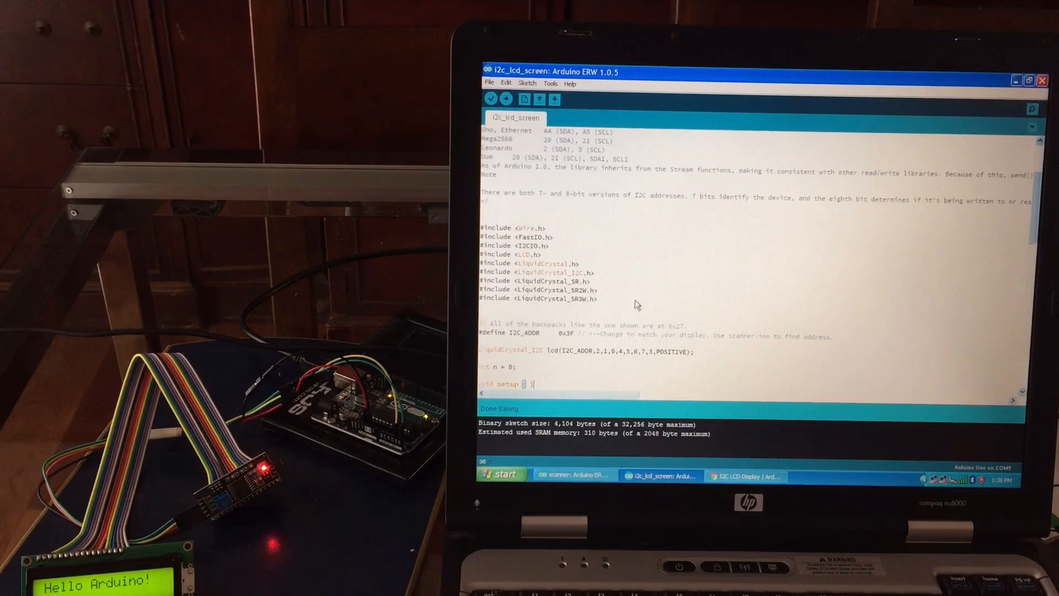
pyautogui.doubleClick(567, 333)
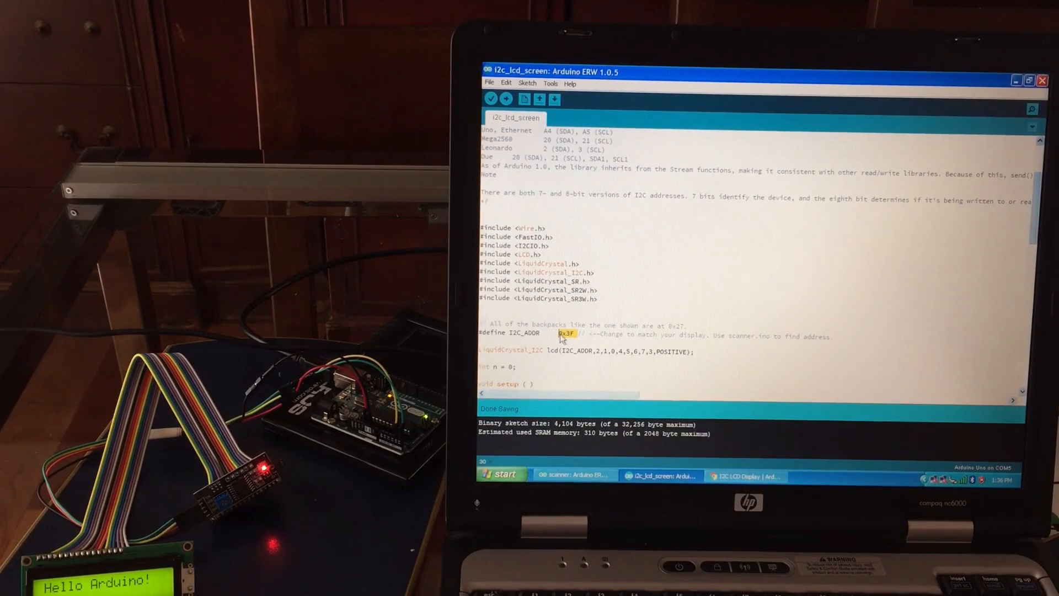
pyautogui.moveTo(525, 339)
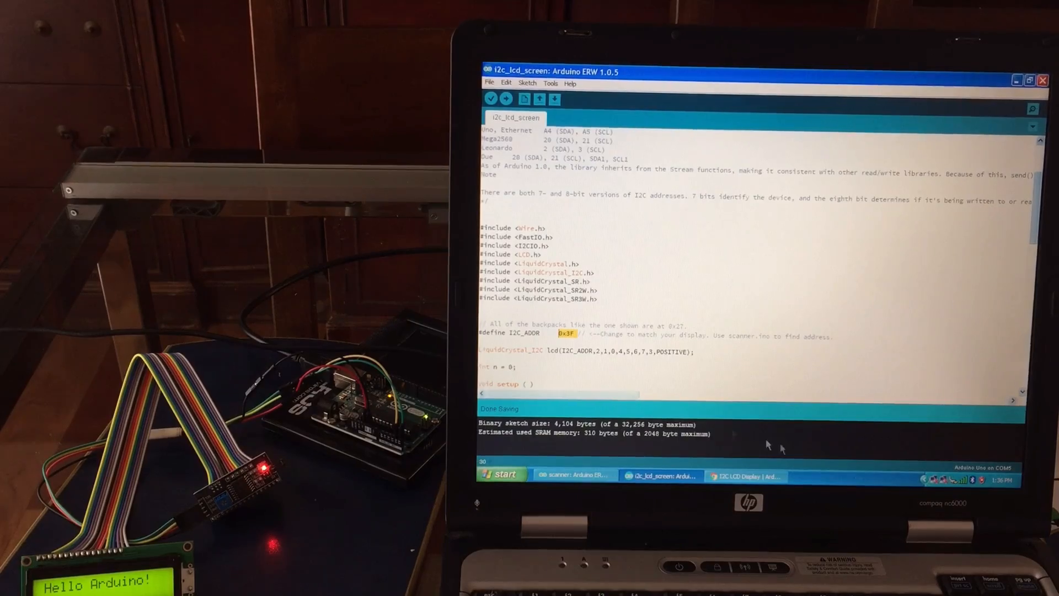
pyautogui.click(744, 476)
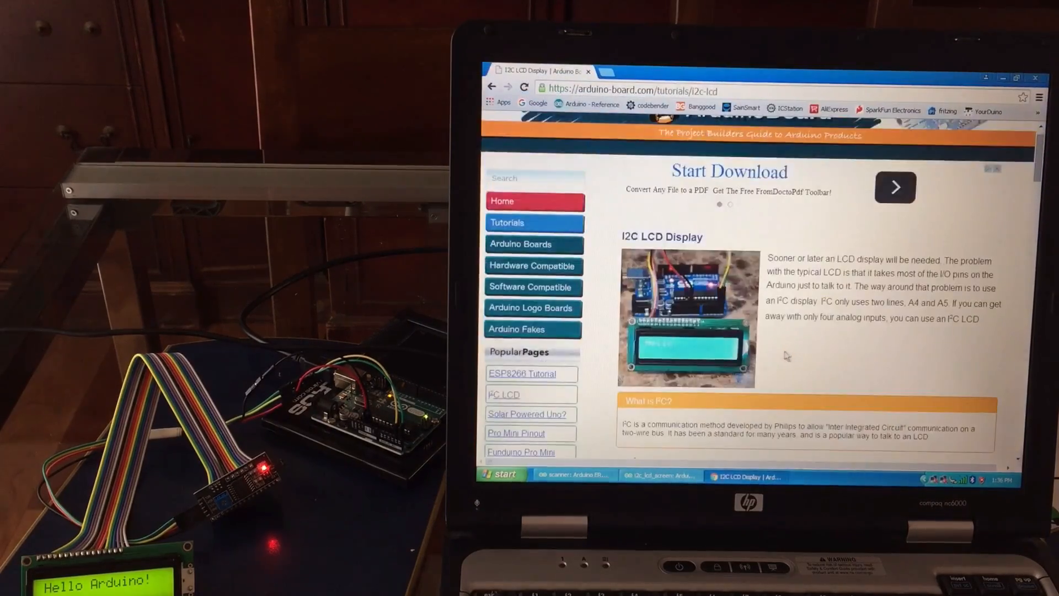
# - Compare the tutorial's lcd() constructor and initialization notes, then return to the i2c_lcd_screen sketch
pyautogui.scroll(-3)
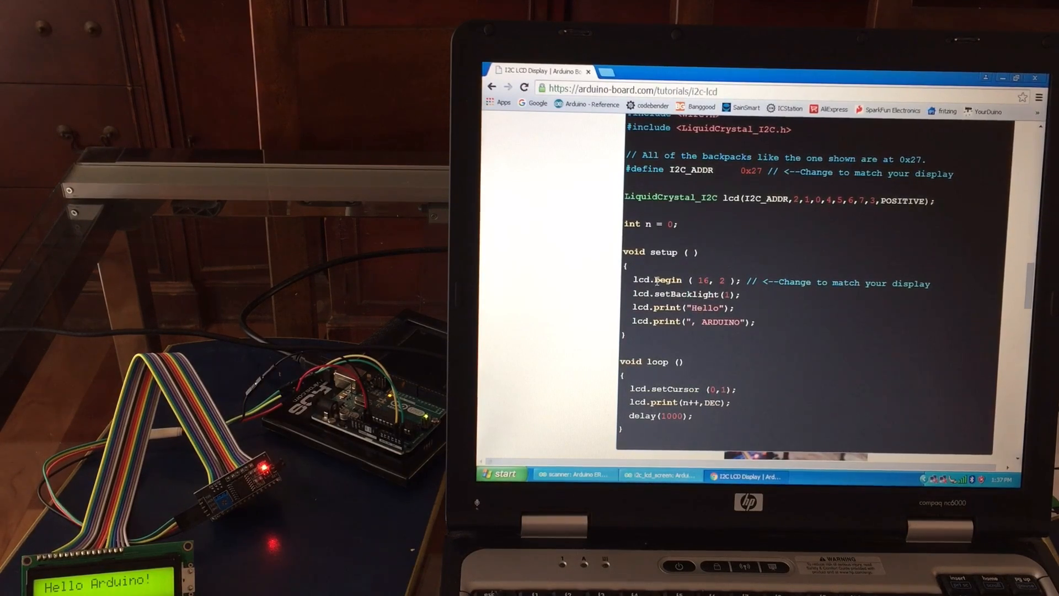
pyautogui.moveTo(839, 310)
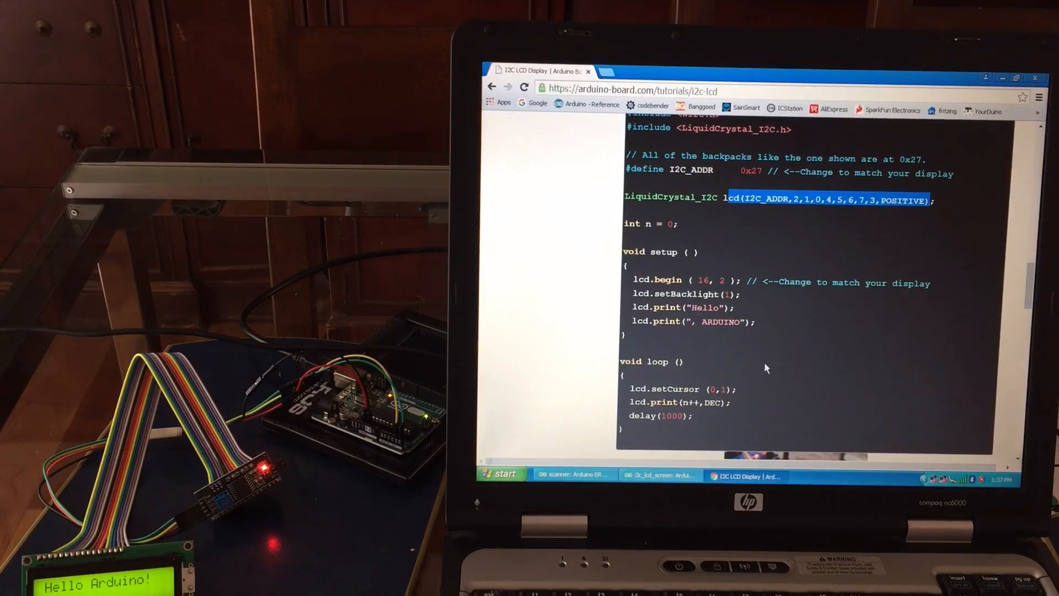
pyautogui.scroll(-3)
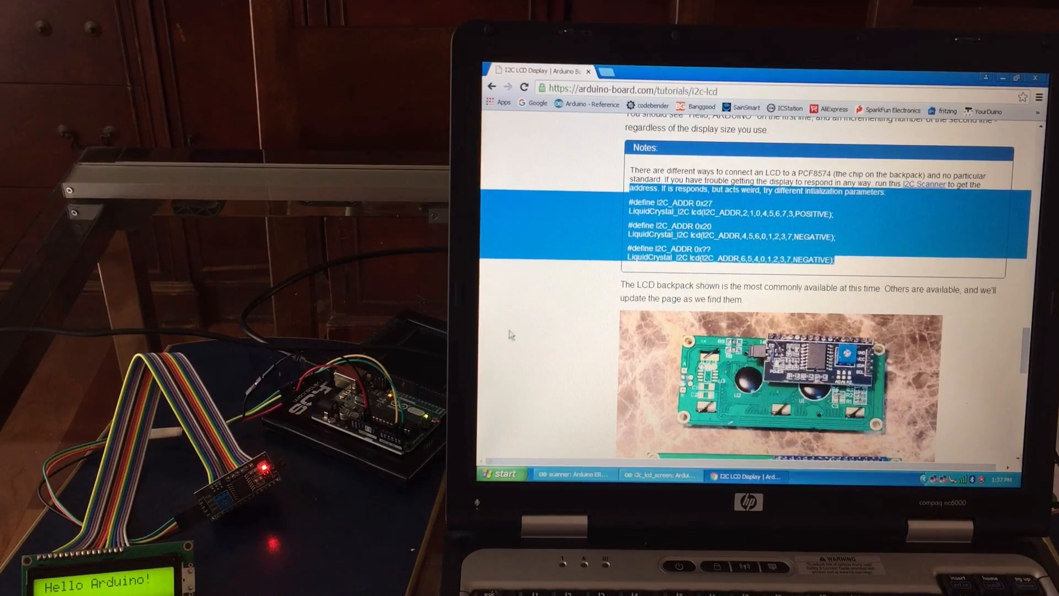
pyautogui.click(661, 475)
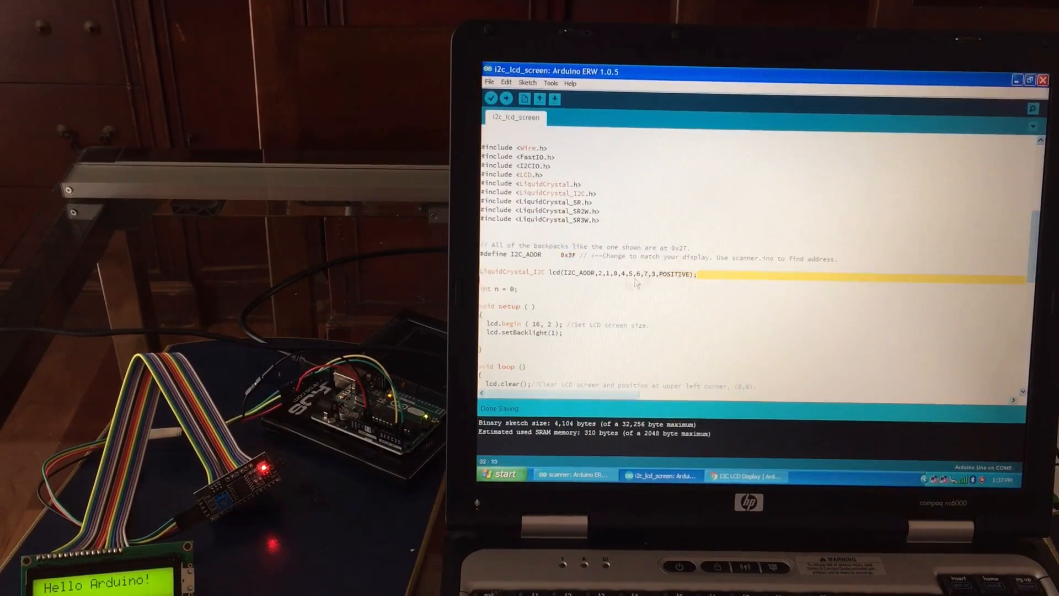
# - Upload the i2c_lcd_screen sketch to the board until 'Done uploading' appears
pyautogui.scroll(-3)
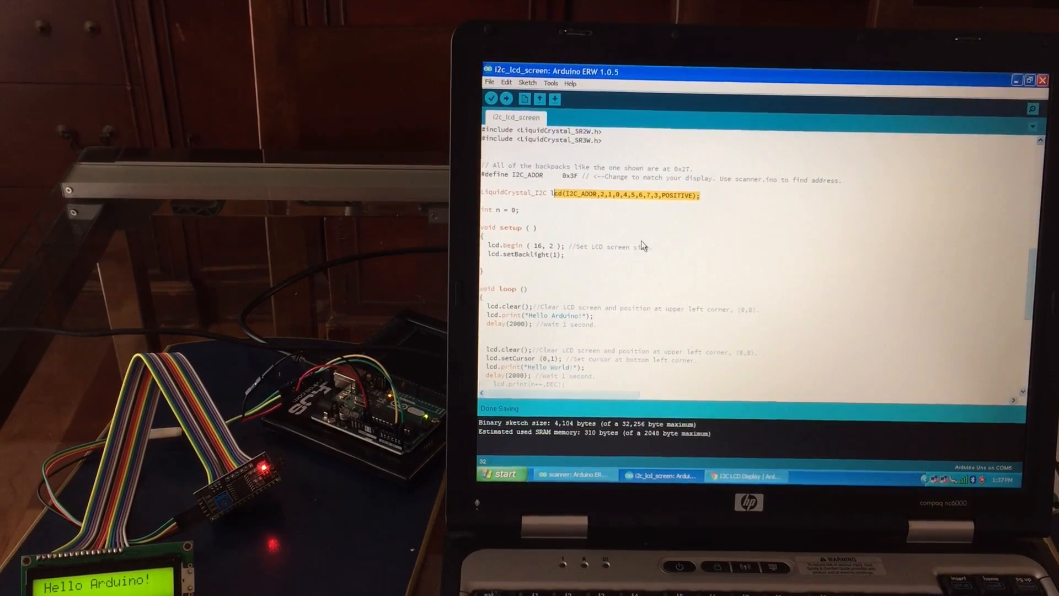
pyautogui.click(505, 99)
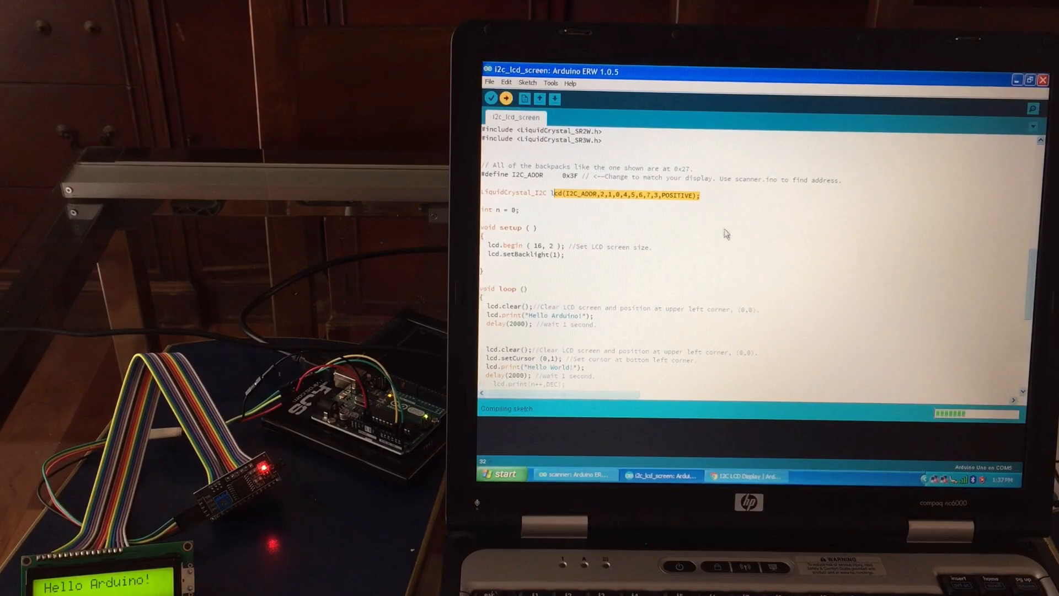
pyautogui.moveTo(735, 242)
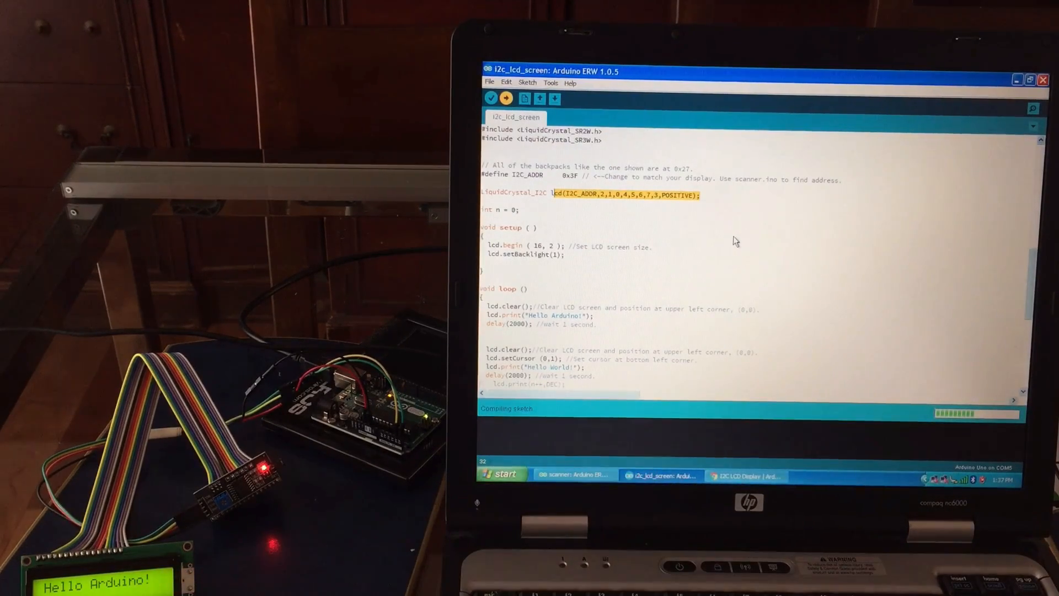
pyautogui.click(505, 98)
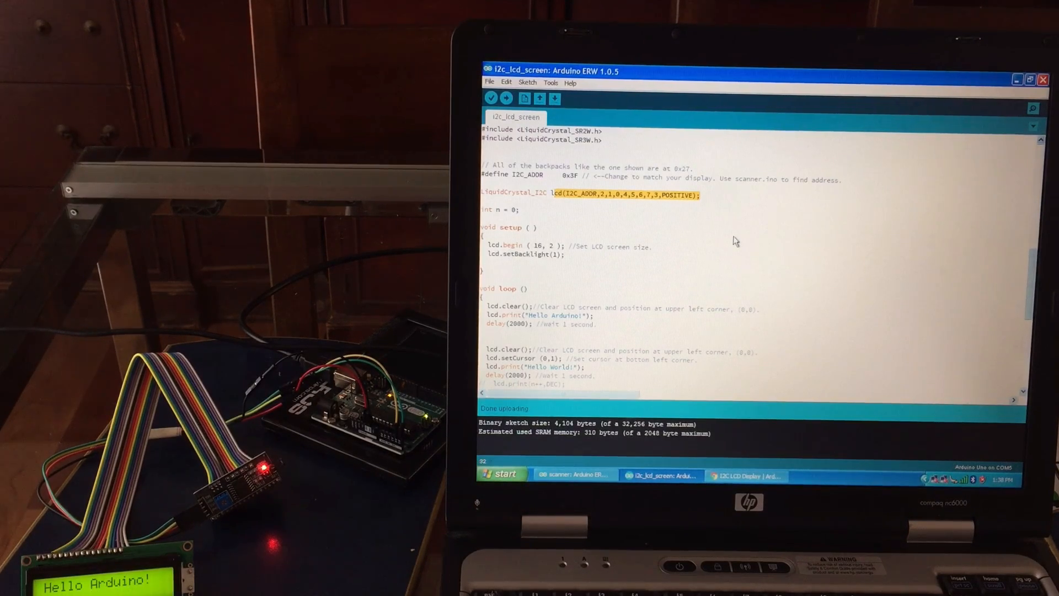
# - Scroll through the libraries, setup and Hello Arduino/Hello World loop, then show Fritzing's breadboard wiring
pyautogui.scroll(3)
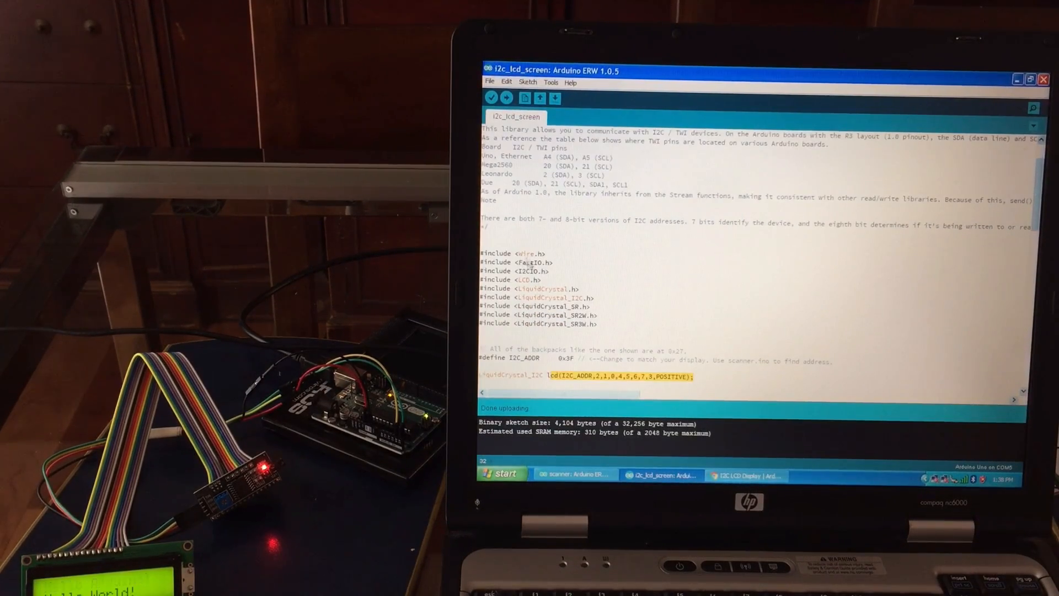
pyautogui.scroll(-3)
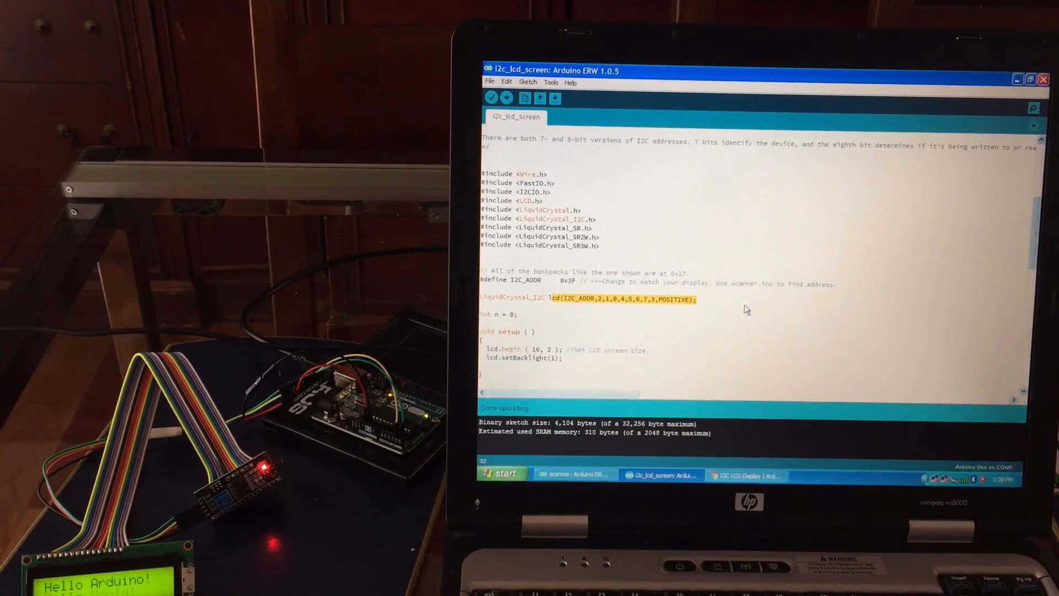
pyautogui.scroll(-3)
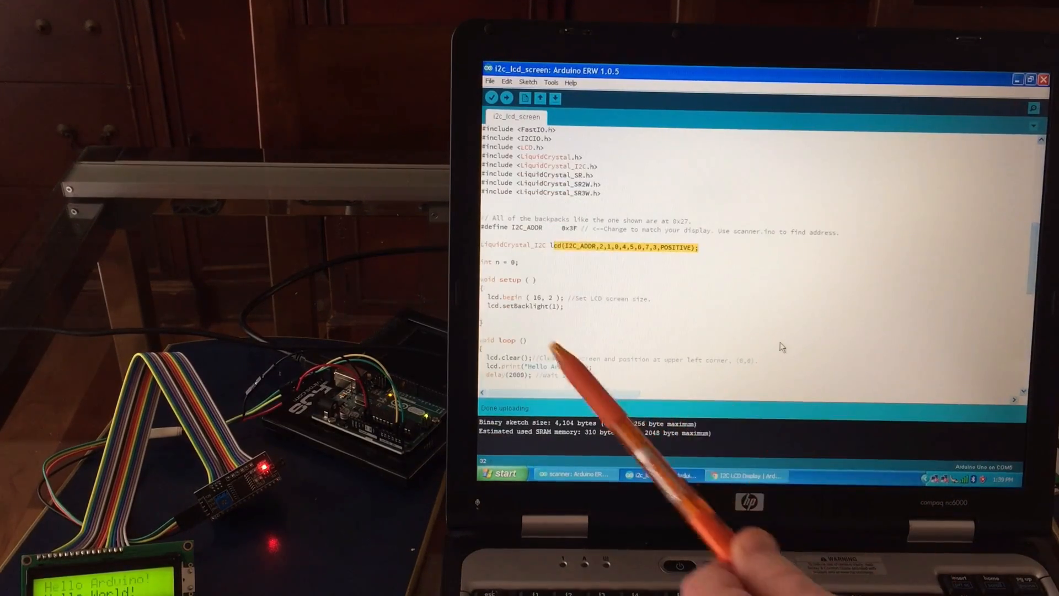
pyautogui.scroll(-3)
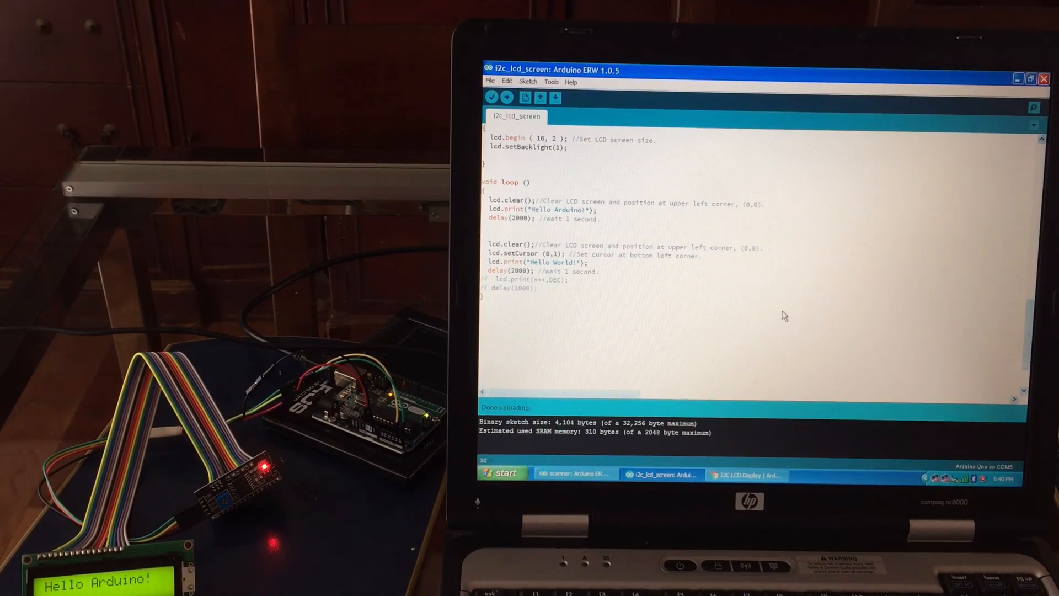
pyautogui.click(746, 475)
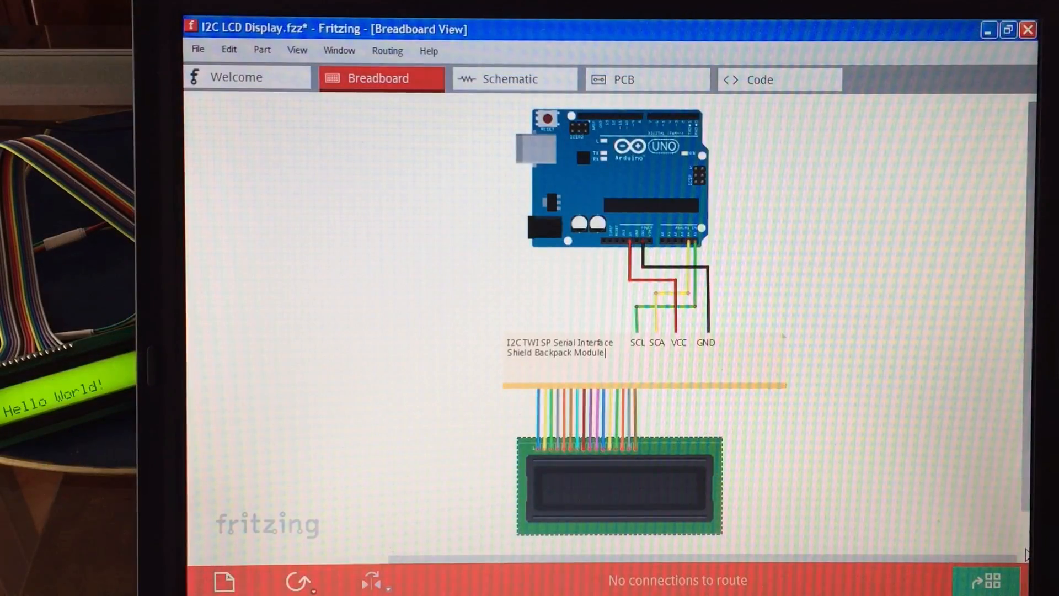